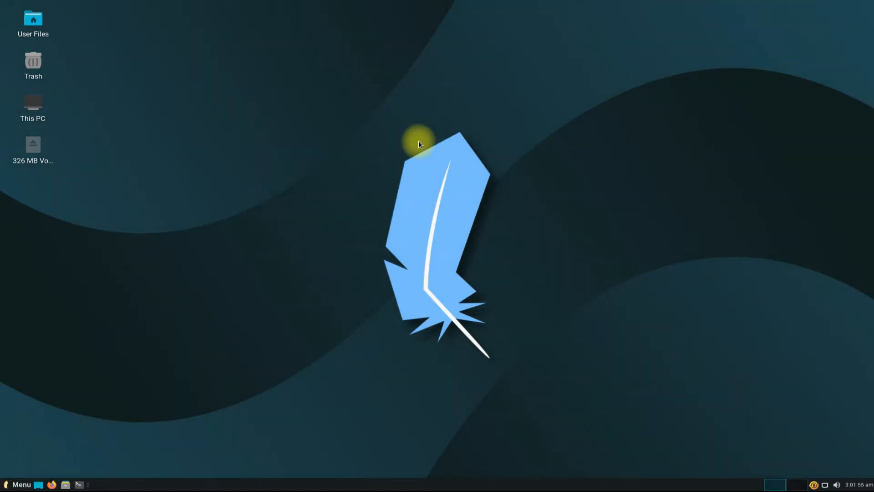
mouse_move(376, 141)
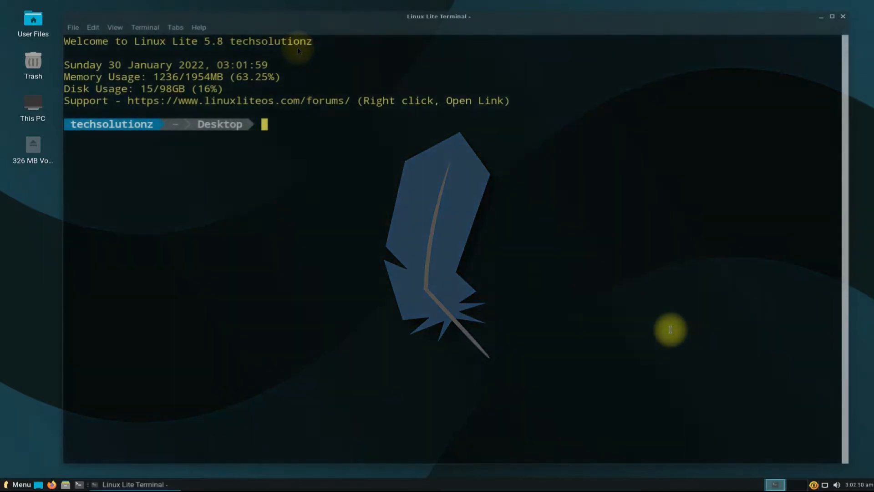
Run 'sudo apt update && sudo apt upgrade -y' with the password, then clear the screen.
text(sudo apt update)
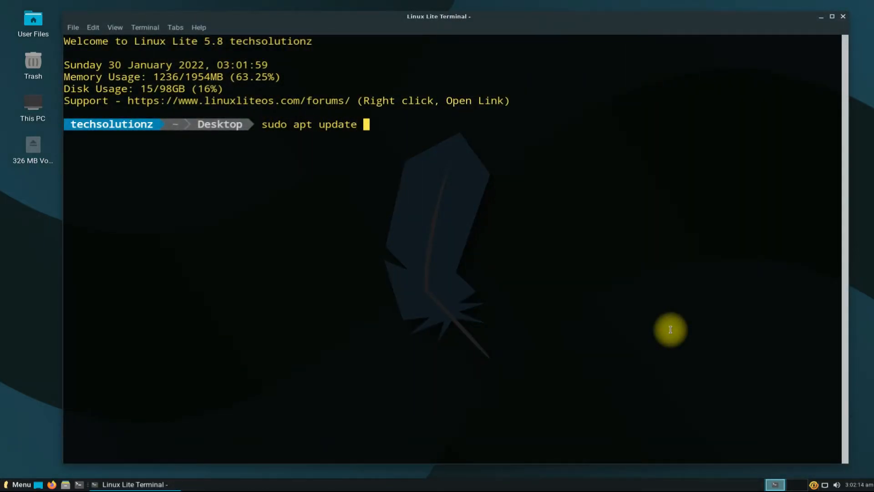
text(&& sudo apt u)
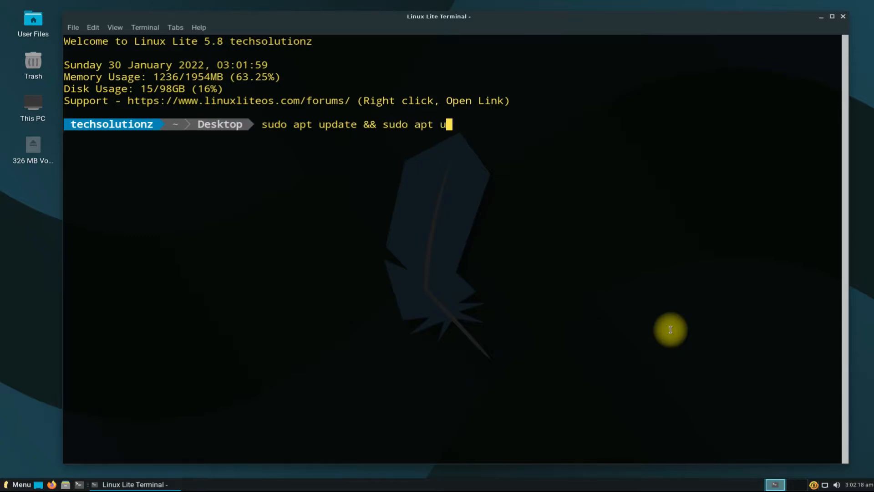
text(pgrade)
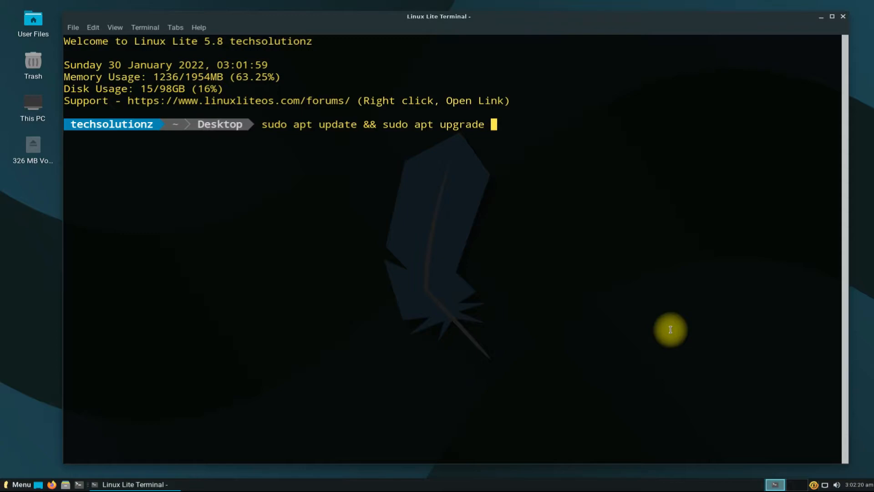
key(Return)
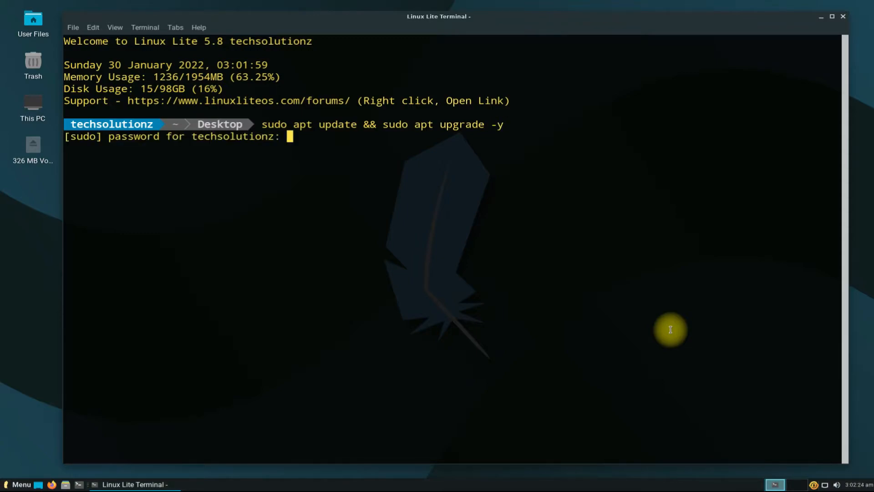
key(Return)
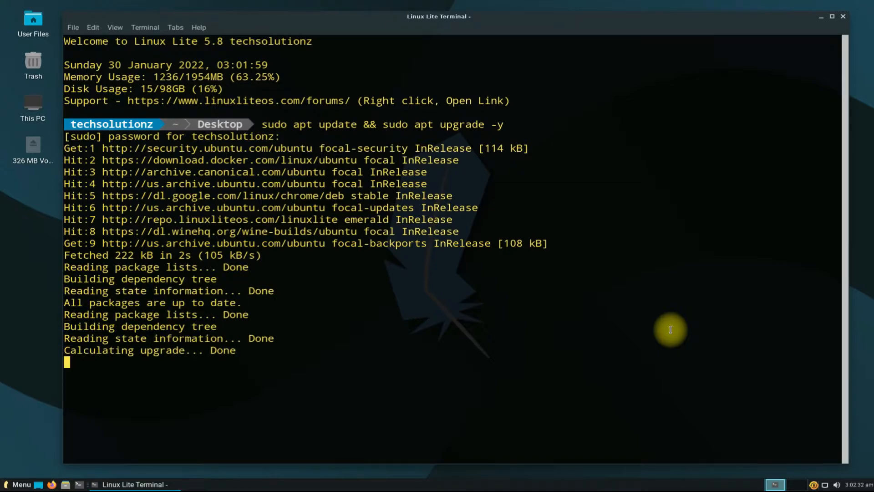
text(cl)
text(sudo)
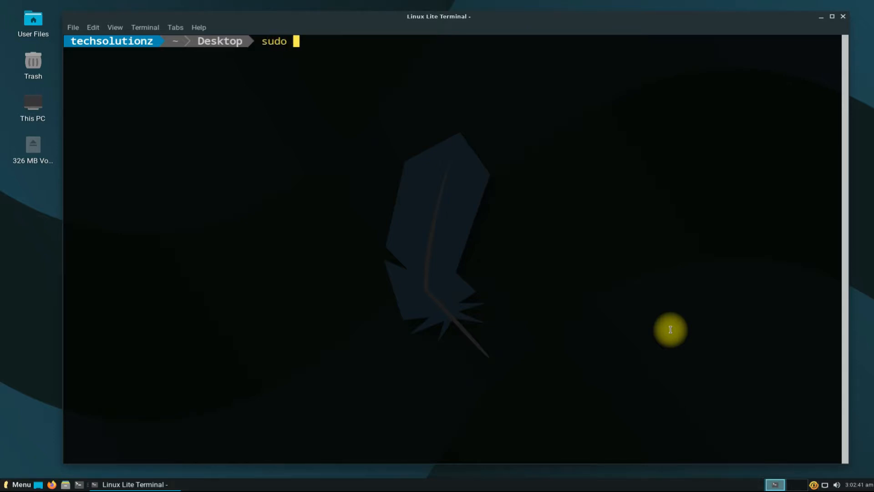
Run 'sudo apt install software-properties-common', confirming it is already the newest version.
text(apt install sp)
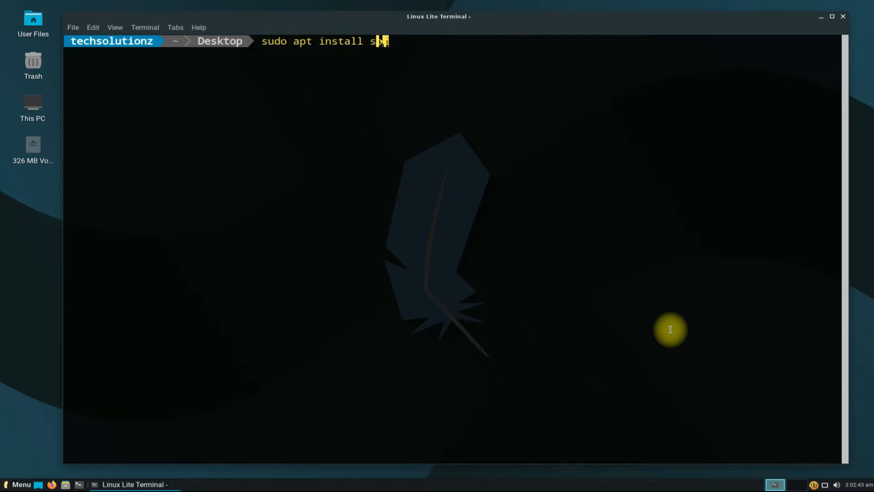
text(oftware)
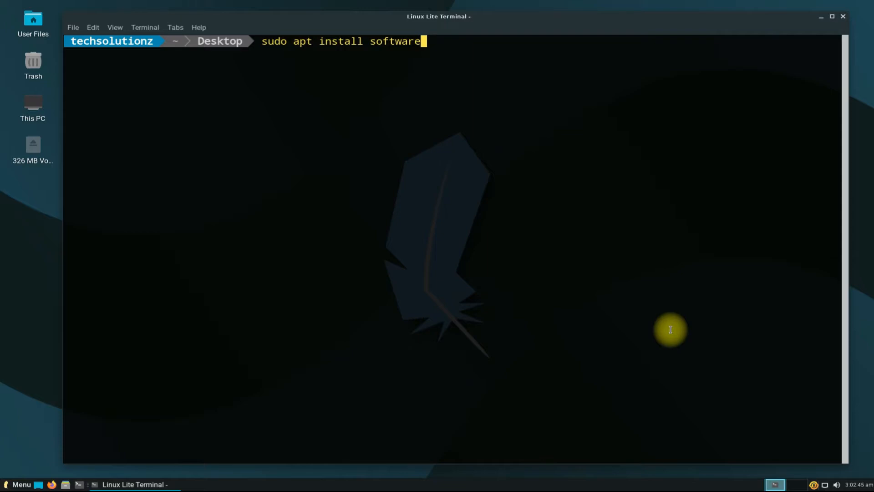
text(-properties)
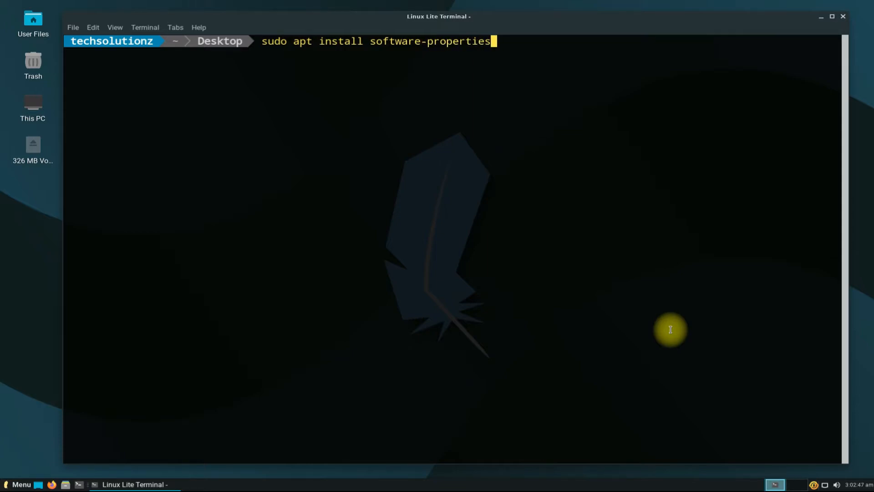
text(-common)
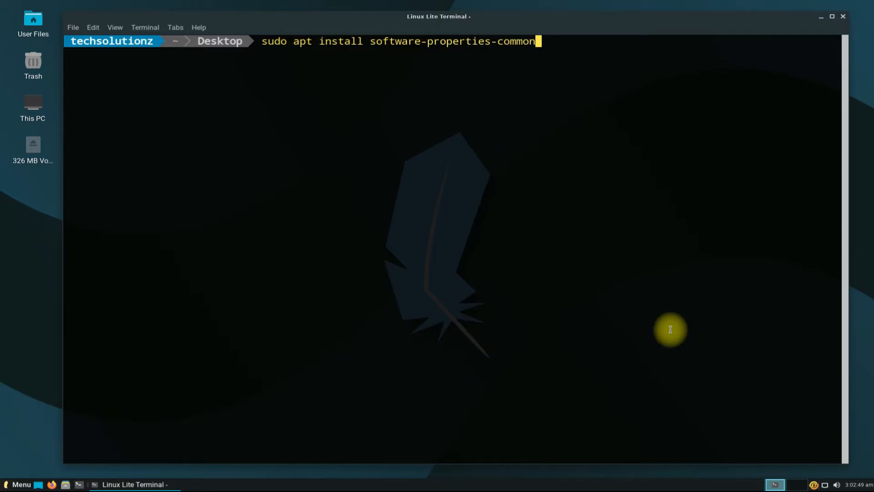
mouse_move(371, 40)
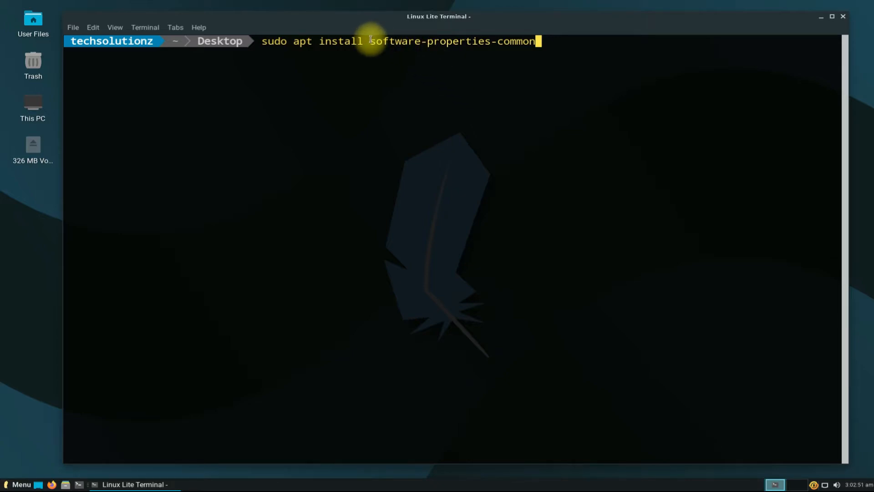
double_click(452, 41)
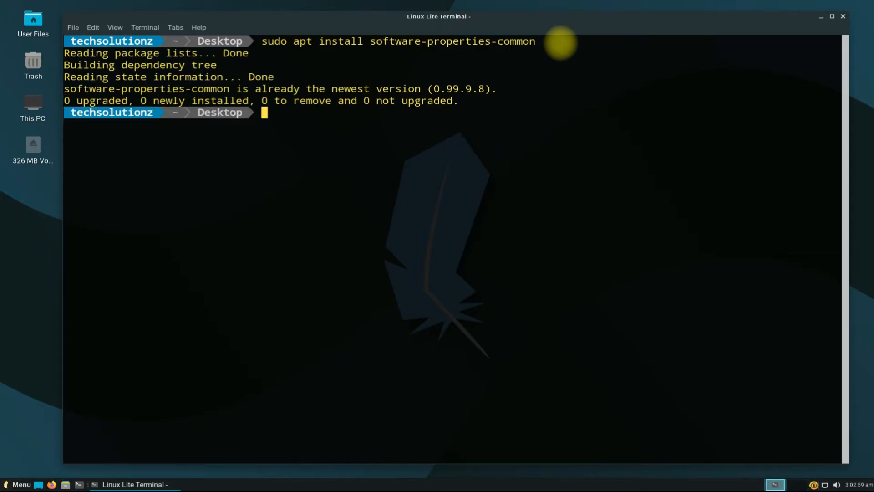
Run 'sudo add-apt-repository ppa:deadsnakes/ppa', confirm, and clear the earlier output.
text(sudo add)
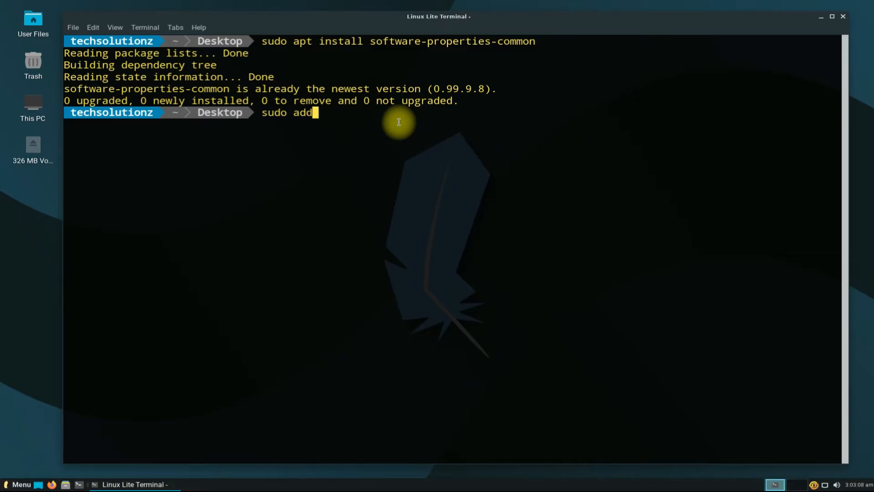
text(-apt-reposio)
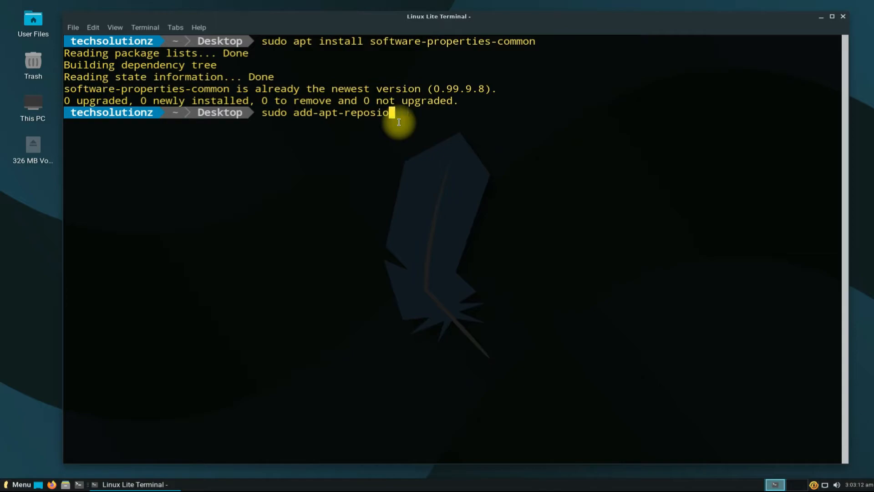
text(tory)
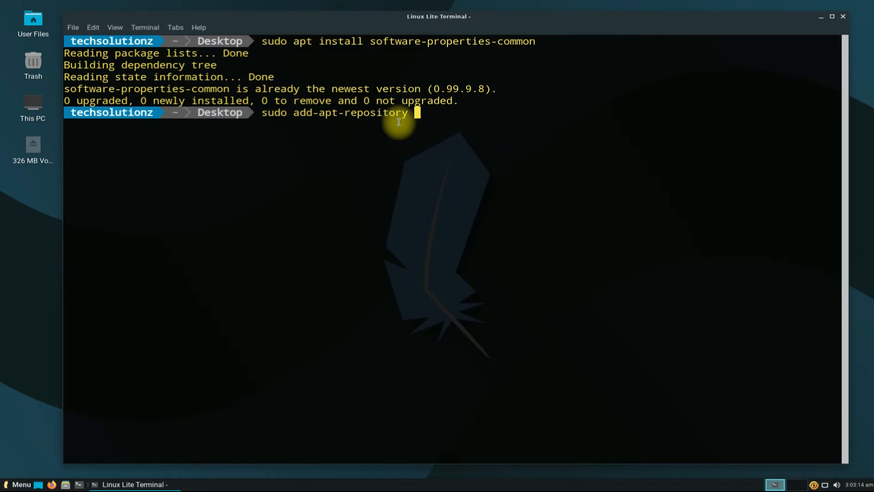
text(ppa:d)
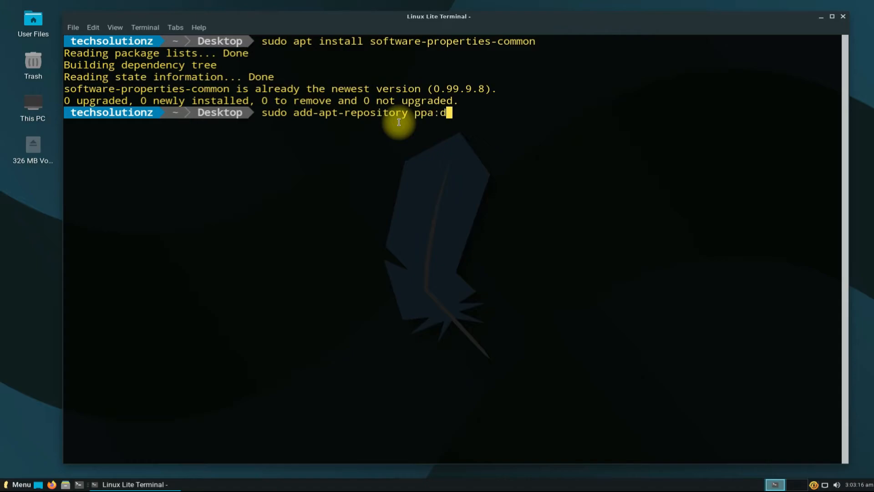
text(eadsnake)
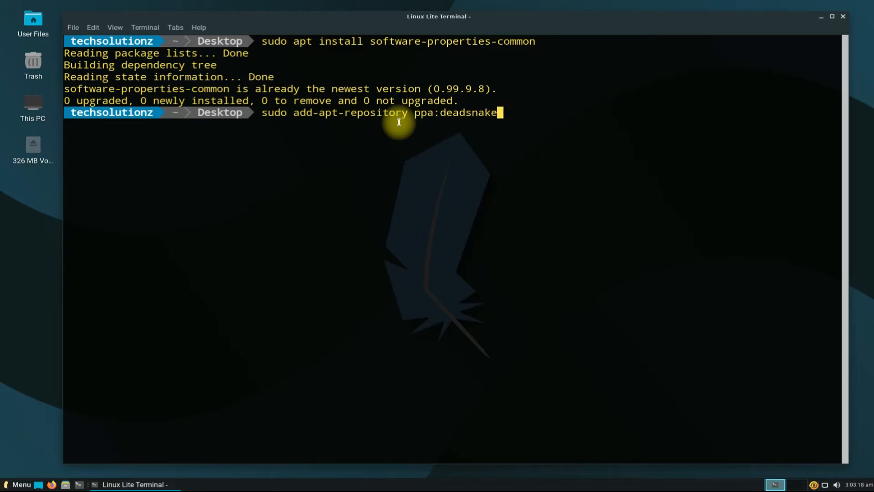
text(s/ppa)
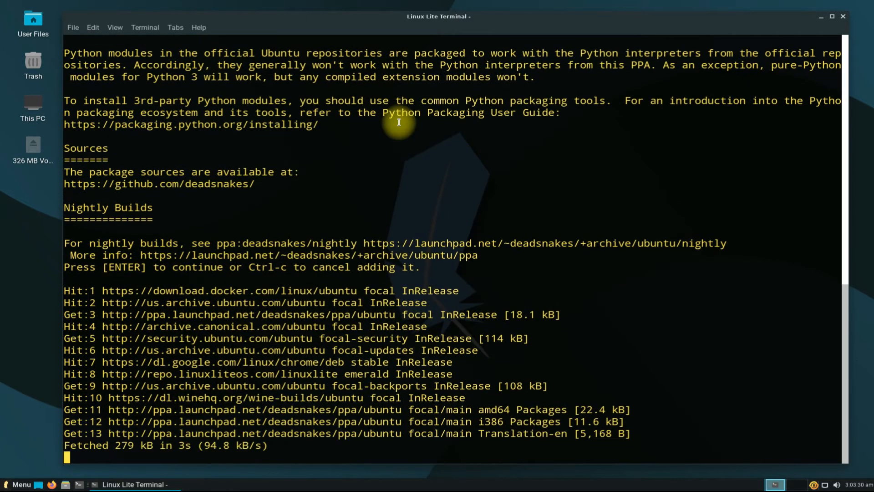
key(Return)
text(sudo apt i)
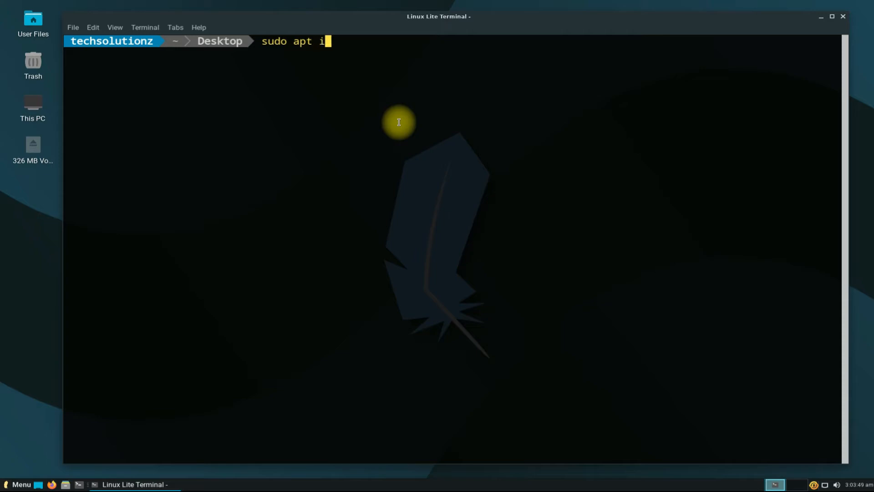
Run 'sudo apt install python3.10' and answer Y to install it with its libraries.
text(nstall)
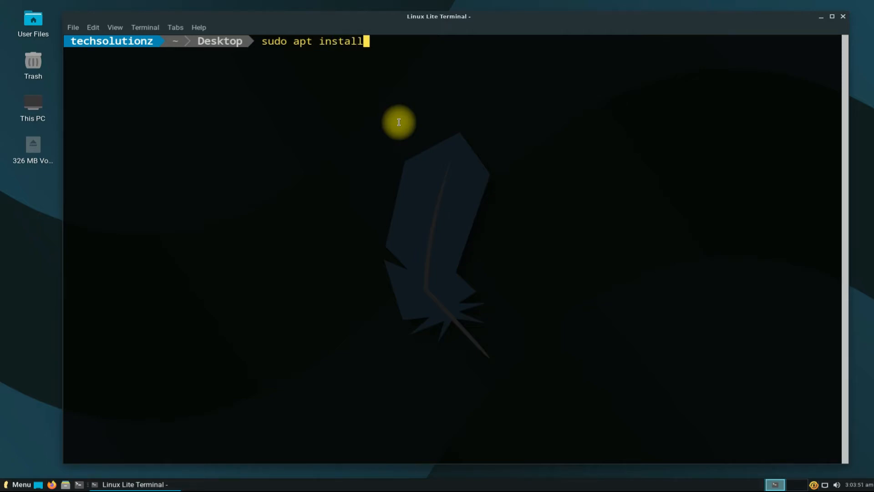
text(py)
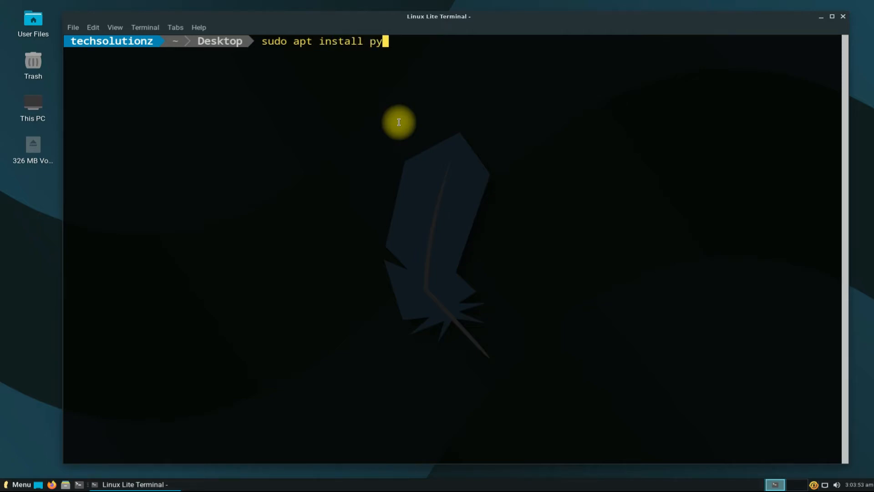
text(thon3.10)
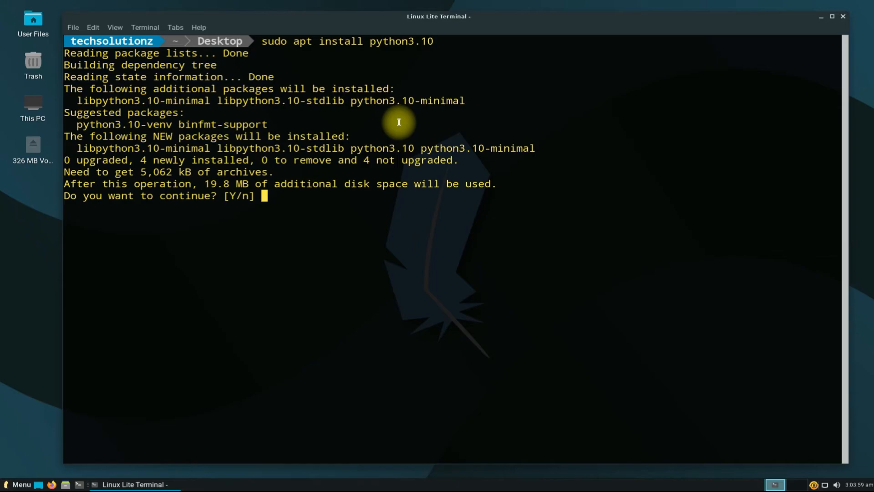
text(Y)
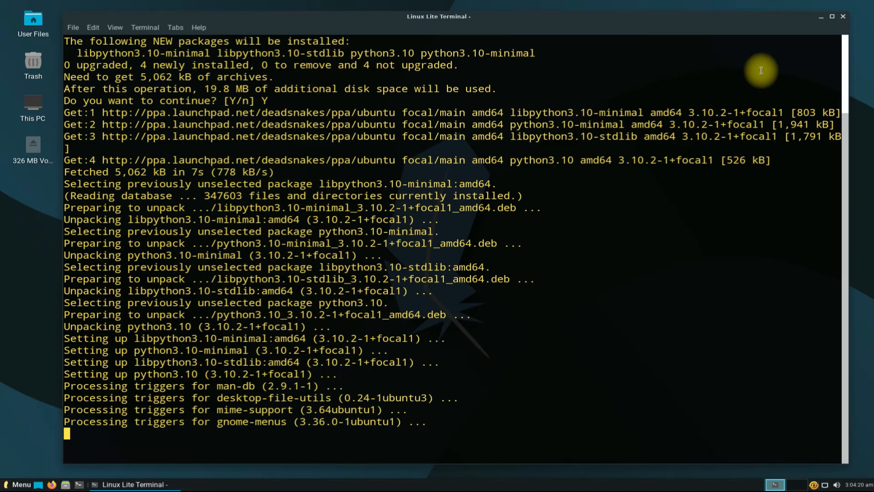
Enter 'python3.10 --version' at the prompt to check the installed version.
text(py)
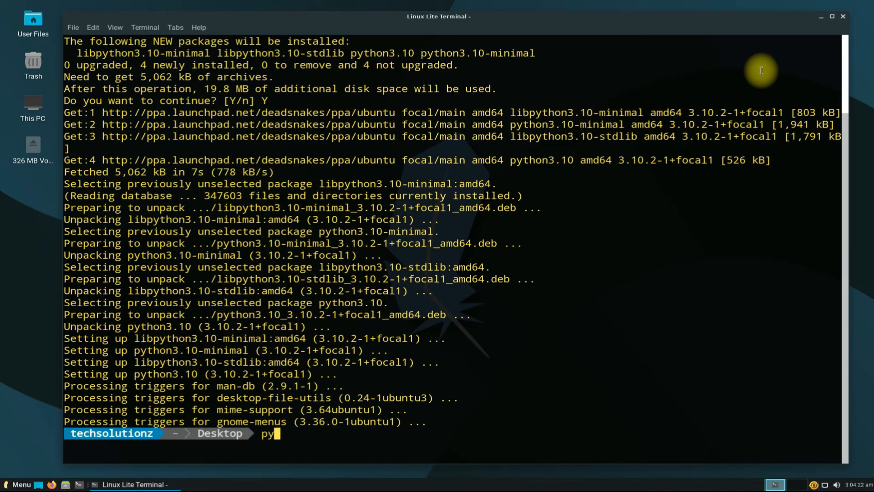
text(thon3)
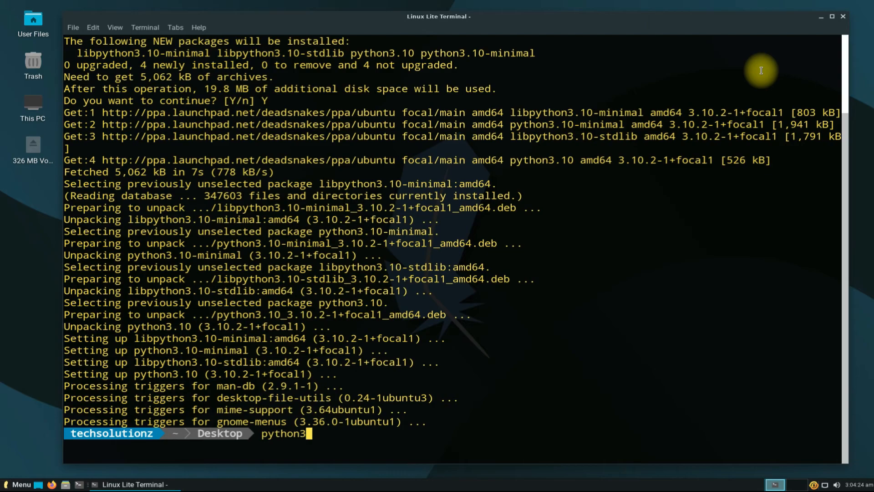
text(10)
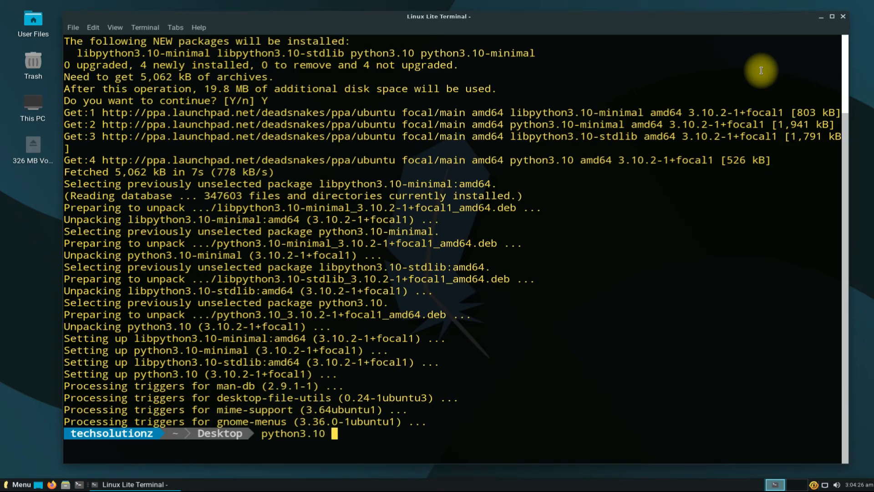
text(--version)
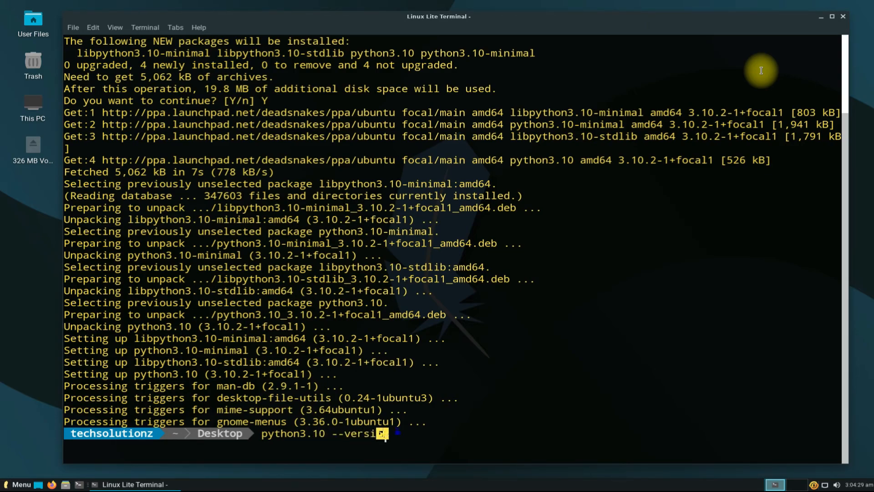